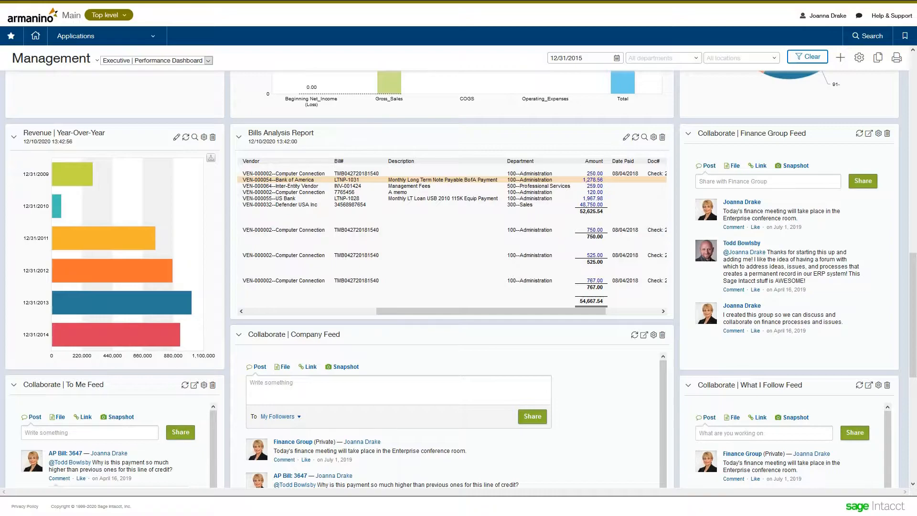
mouse_move(571, 184)
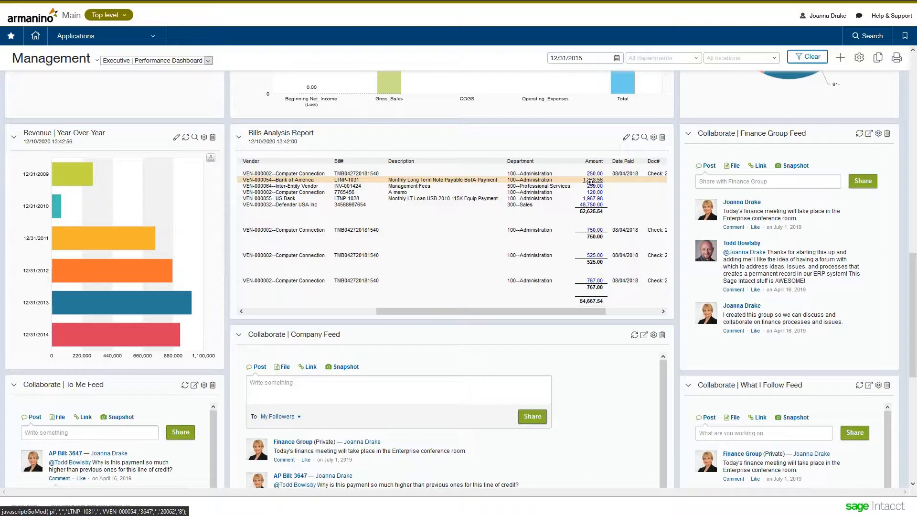
mouse_move(593, 180)
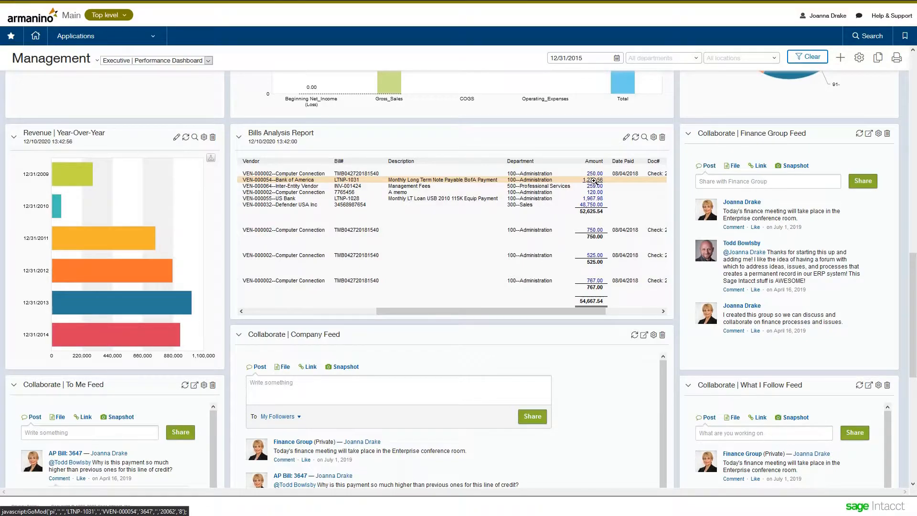
Drill into the 1,278.56 amount link on the Bank of America row of the Bills Analysis Report
click(346, 180)
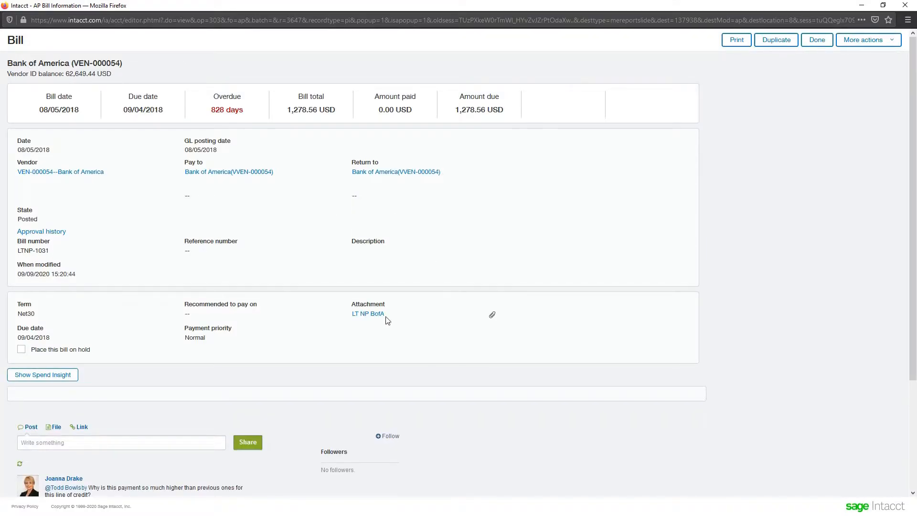
scroll(down, 3)
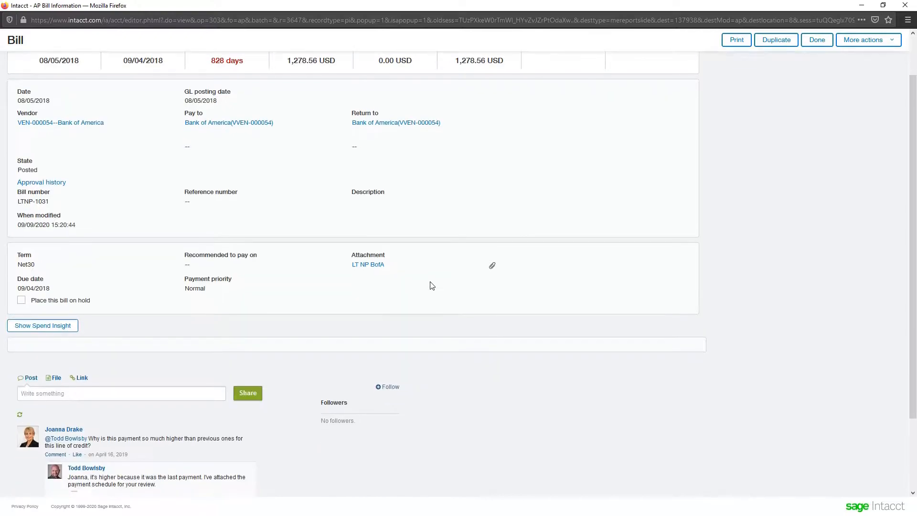
scroll(down, 3)
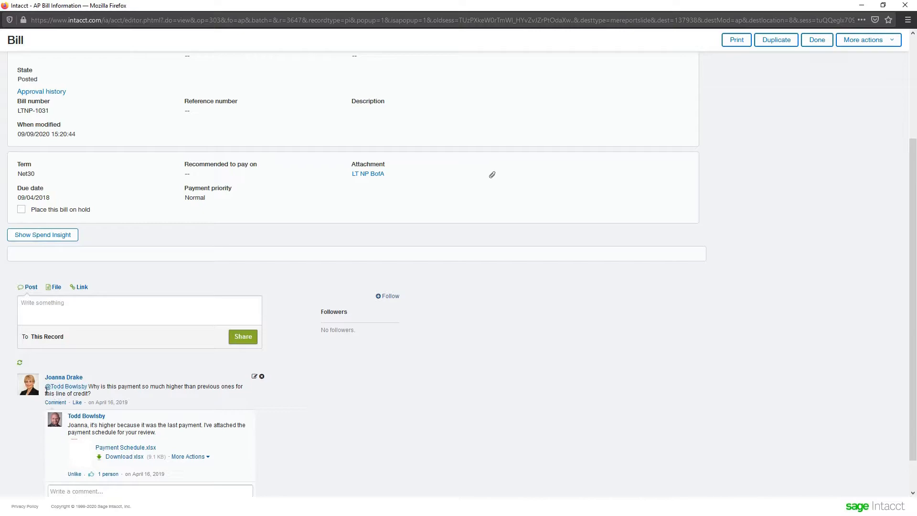
mouse_move(73, 392)
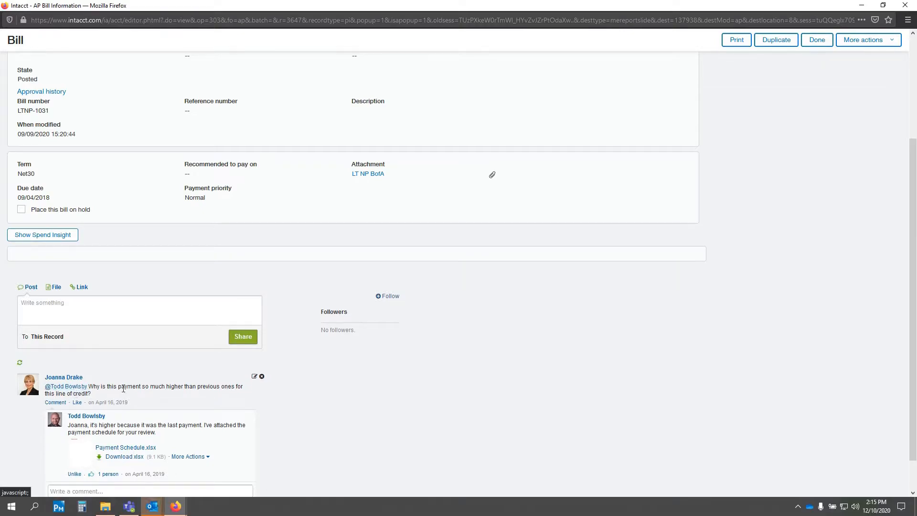
mouse_move(216, 401)
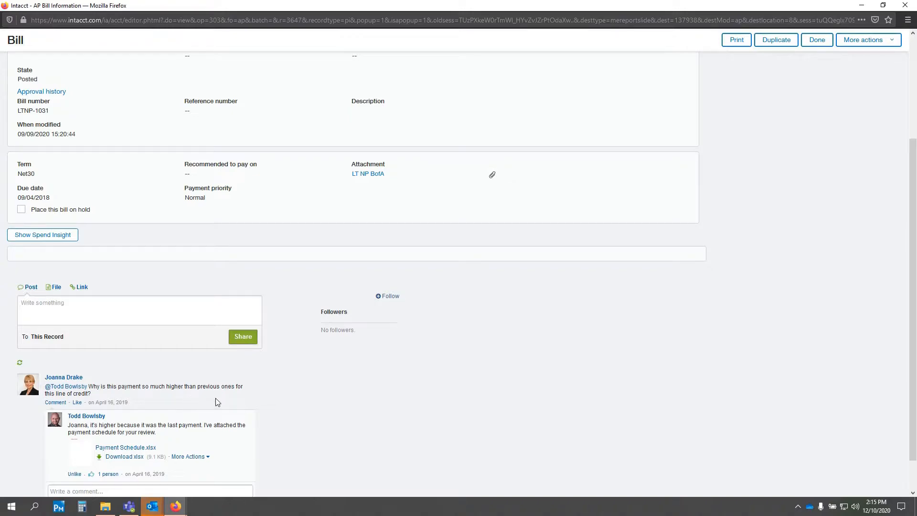
mouse_move(100, 397)
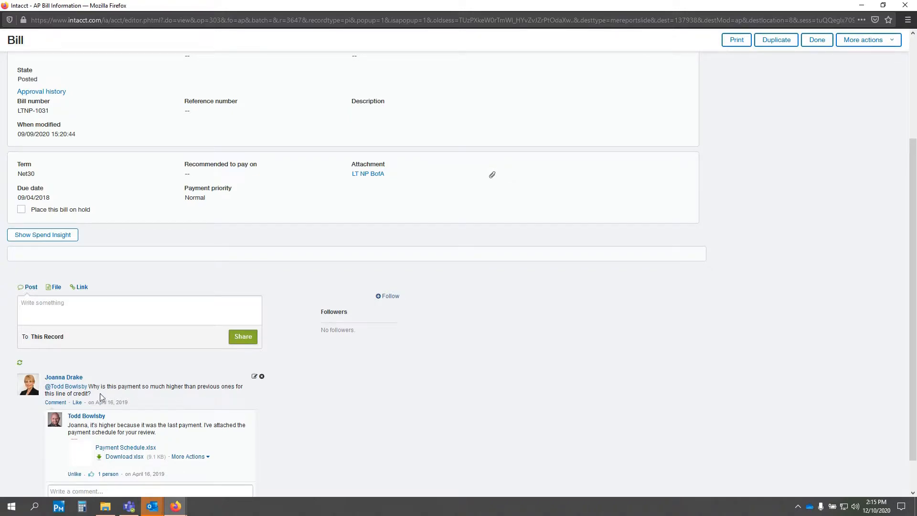
mouse_move(152, 414)
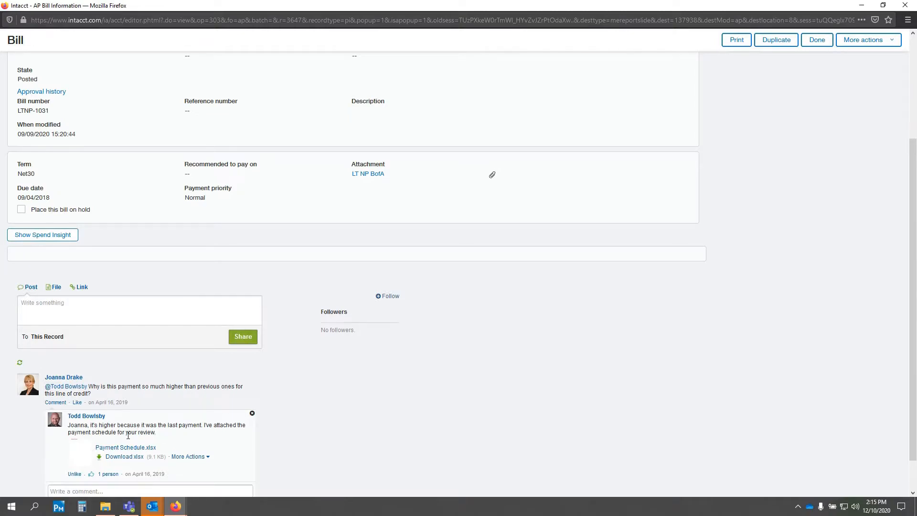
mouse_move(107, 430)
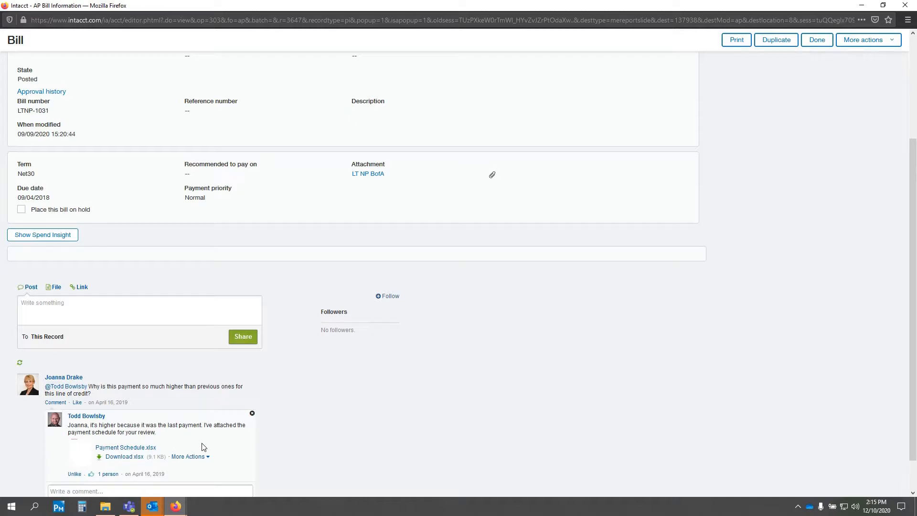
Review the More Actions menu for the Payment Schedule.xlsx attachment and dismiss it without choosing anything
click(188, 456)
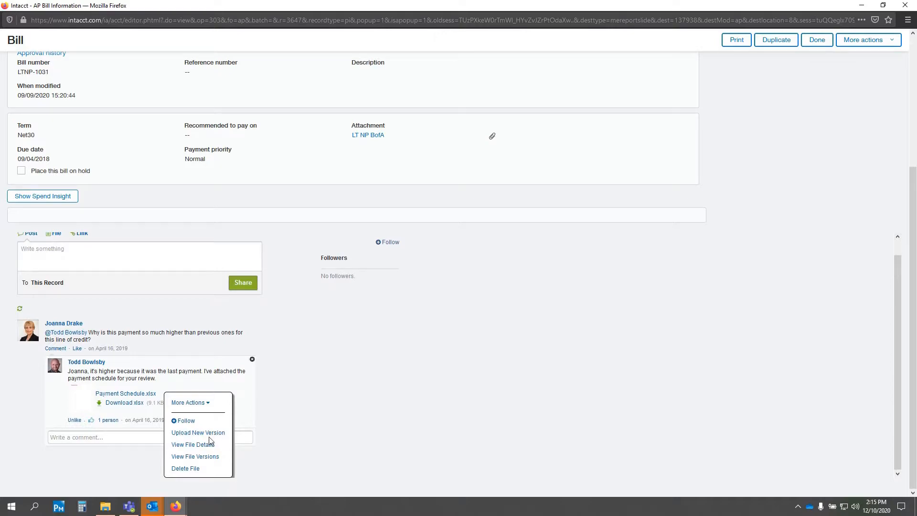
mouse_move(198, 432)
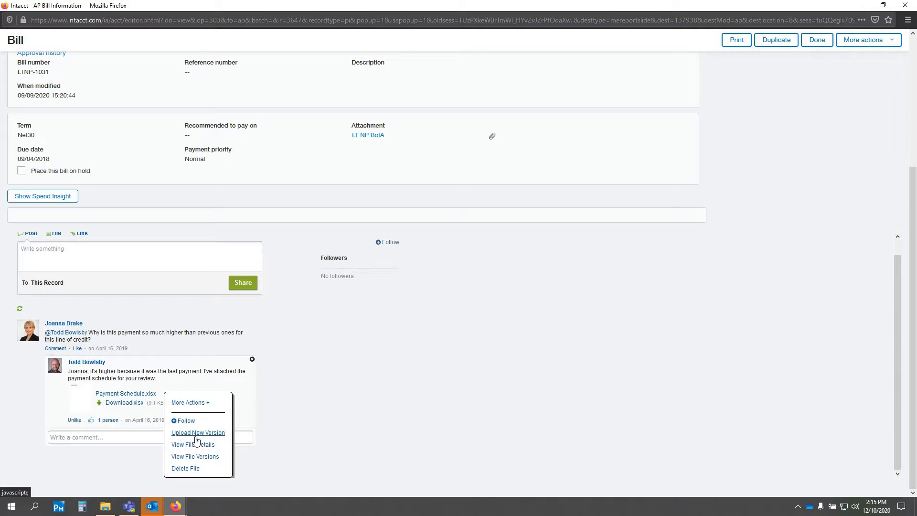
mouse_move(185, 423)
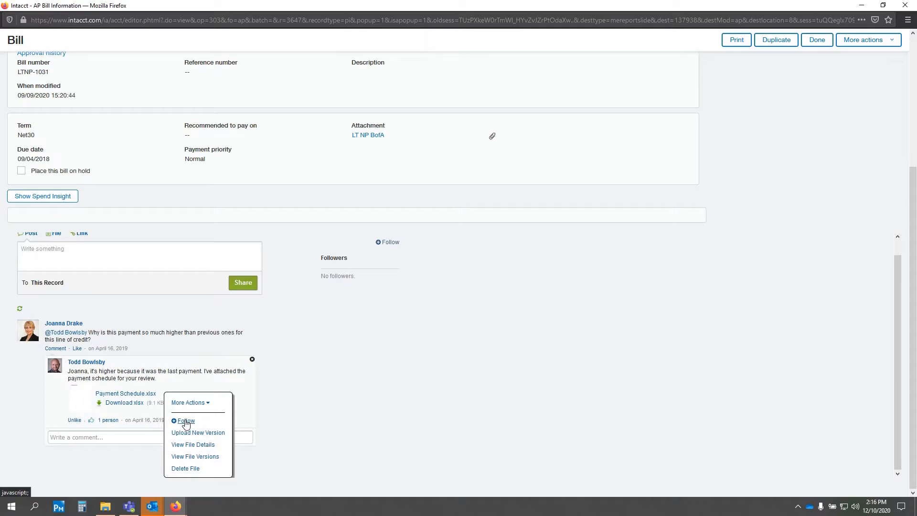
mouse_move(296, 385)
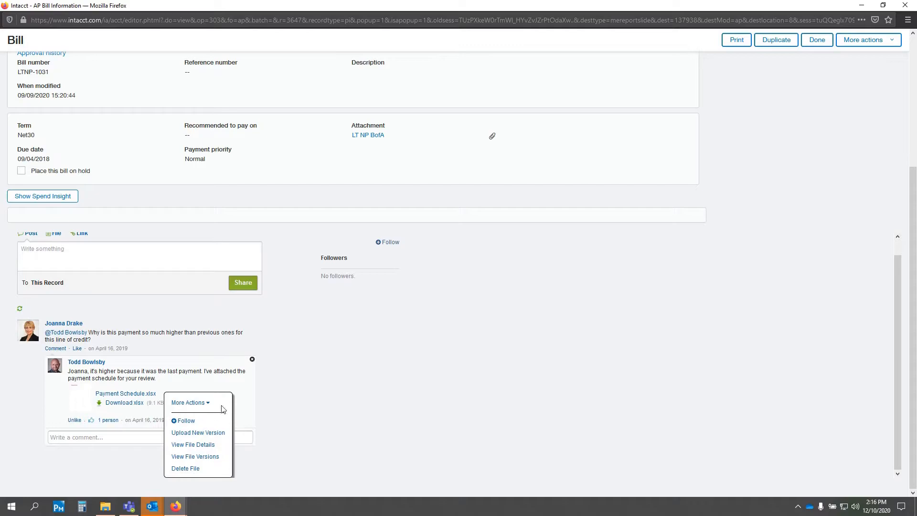
click(377, 348)
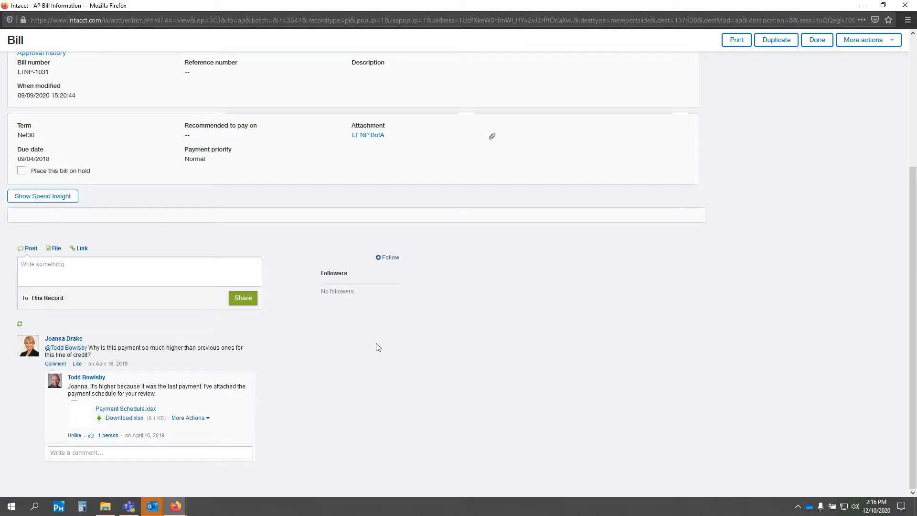
mouse_move(390, 258)
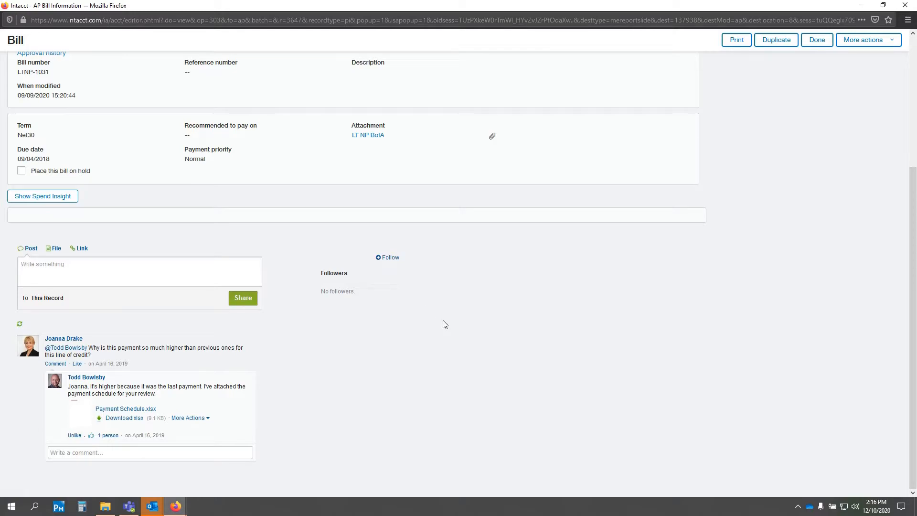
mouse_move(513, 294)
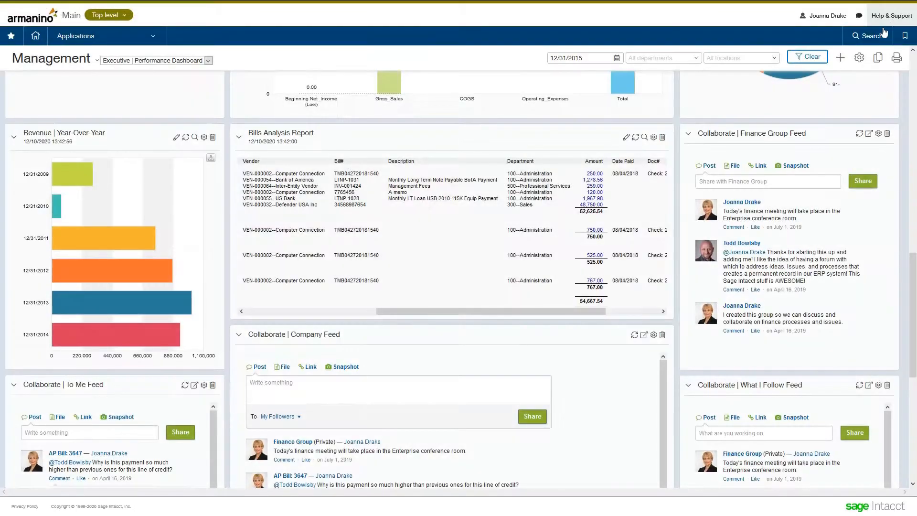
mouse_move(610, 275)
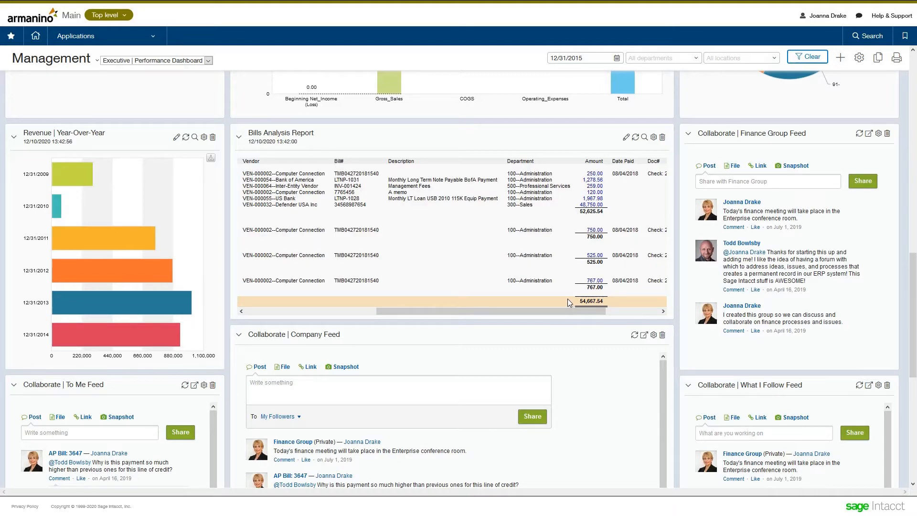
scroll(down, 3)
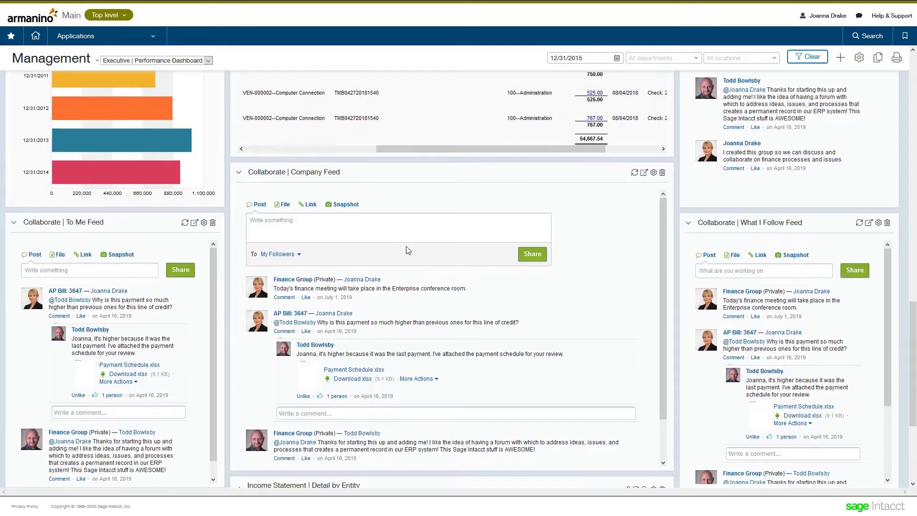
mouse_move(445, 357)
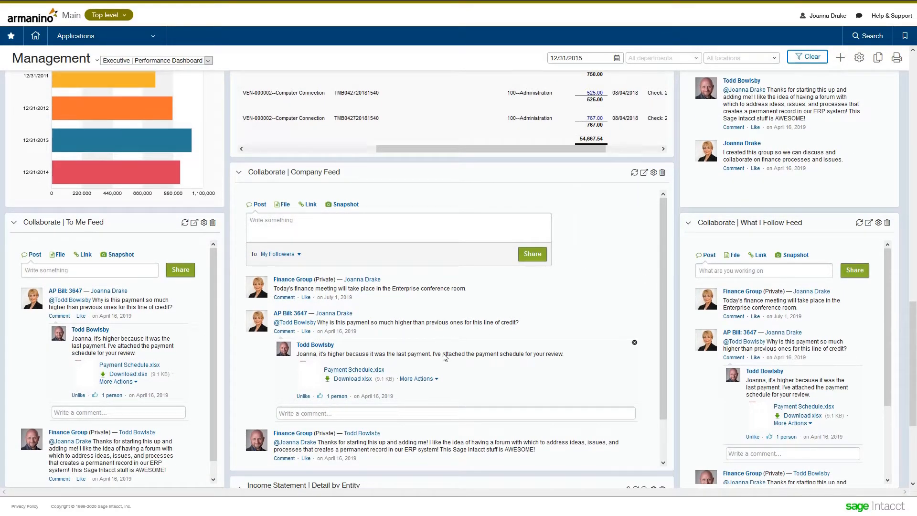
mouse_move(475, 379)
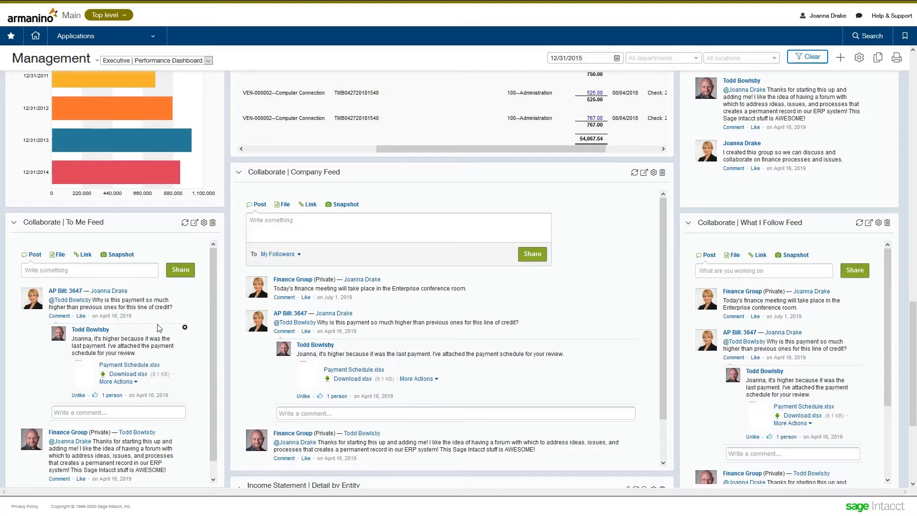
mouse_move(774, 292)
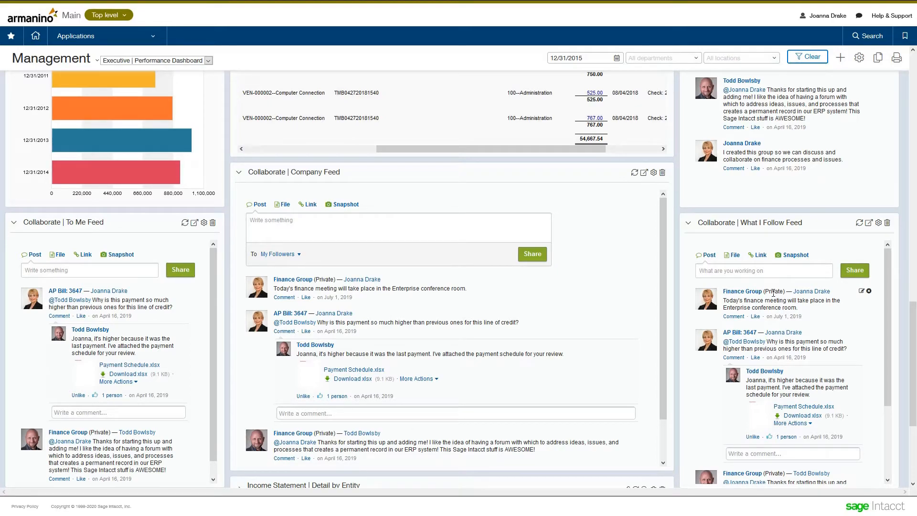
mouse_move(883, 279)
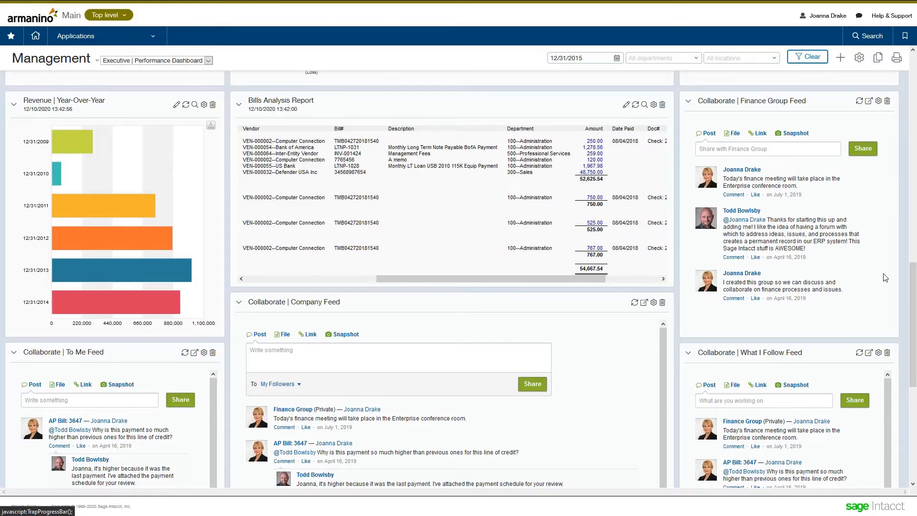
mouse_move(878, 266)
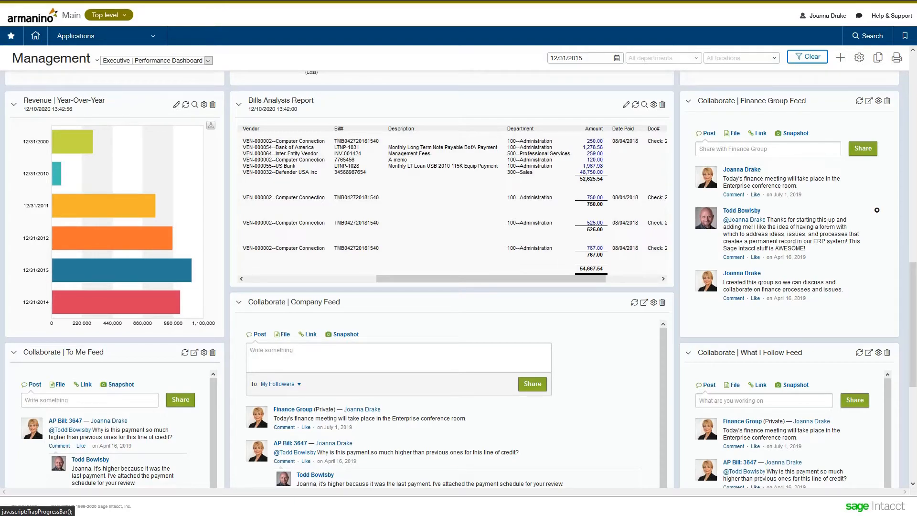
mouse_move(867, 187)
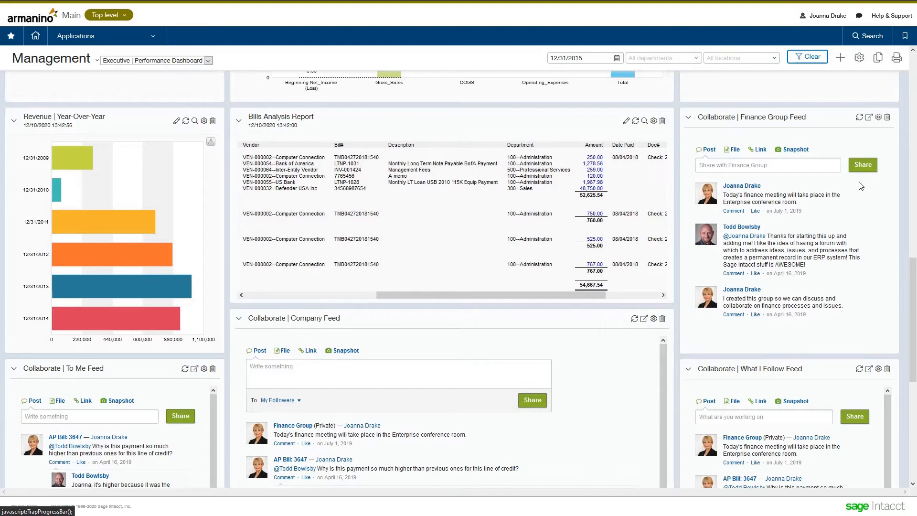
mouse_move(533, 352)
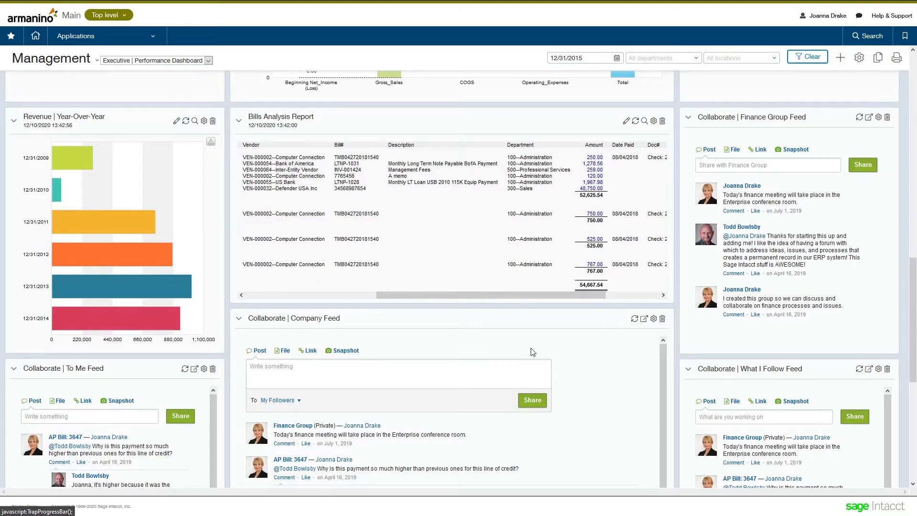
scroll(down, 3)
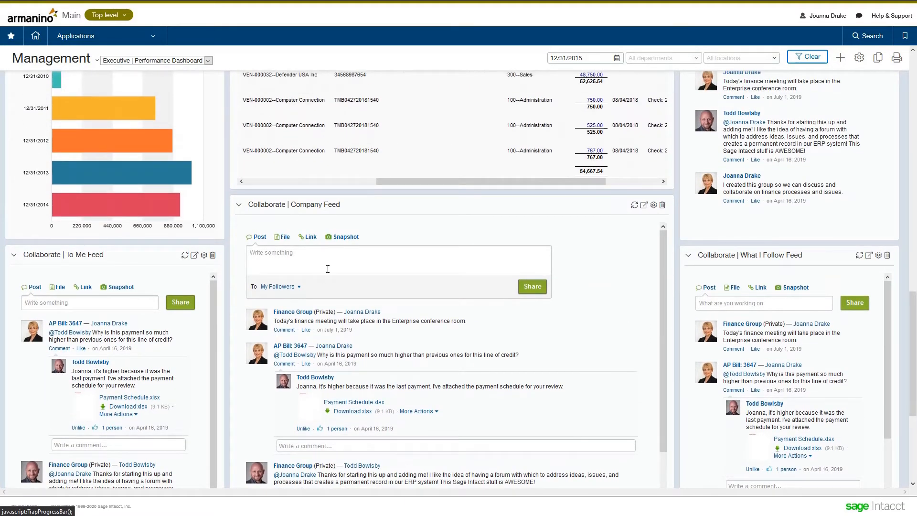
mouse_move(345, 237)
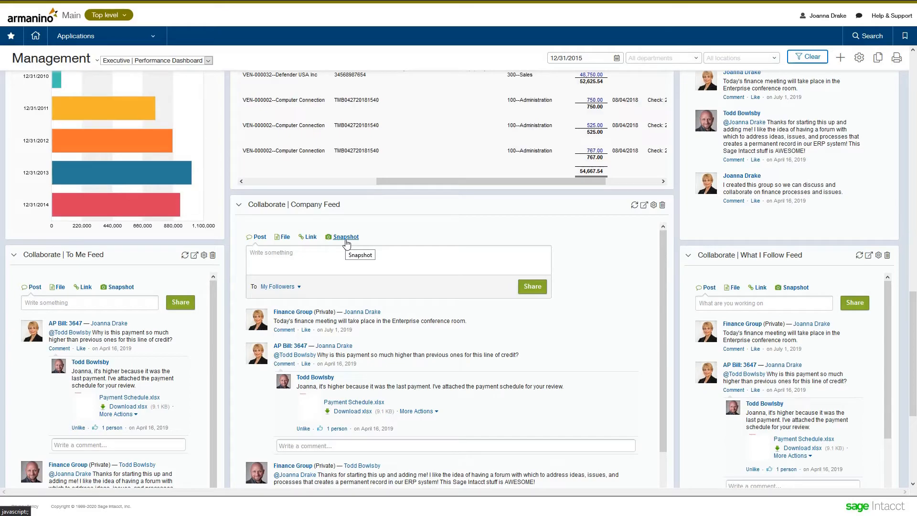
Start a dashboard snapshot for the post and scroll to the Bills Analysis Report tile
click(345, 237)
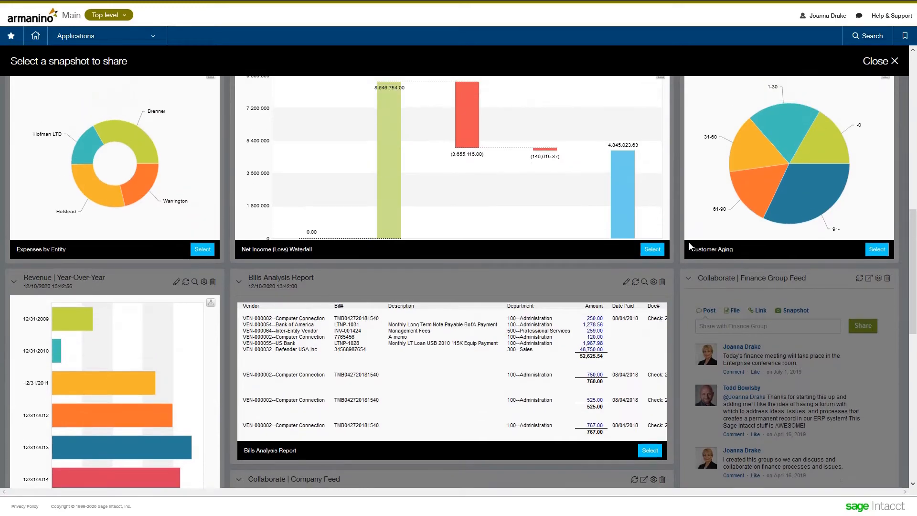
scroll(down, 3)
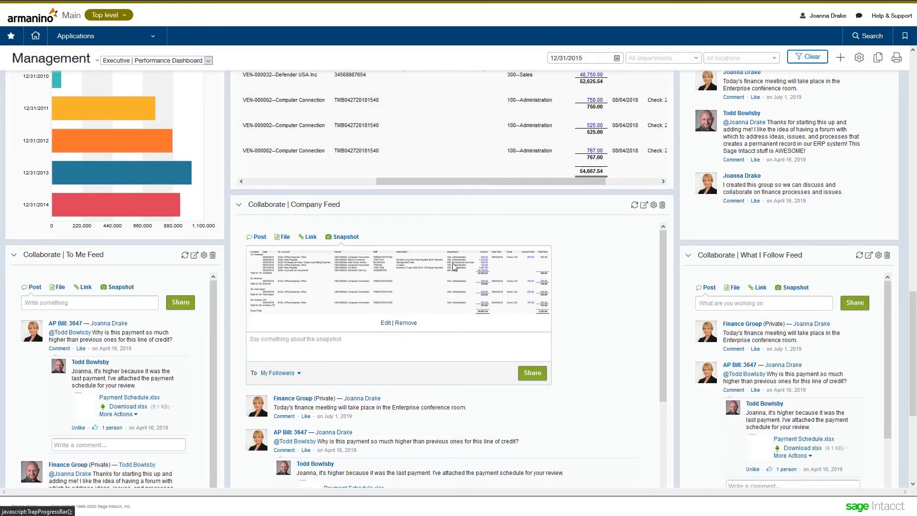
mouse_move(419, 284)
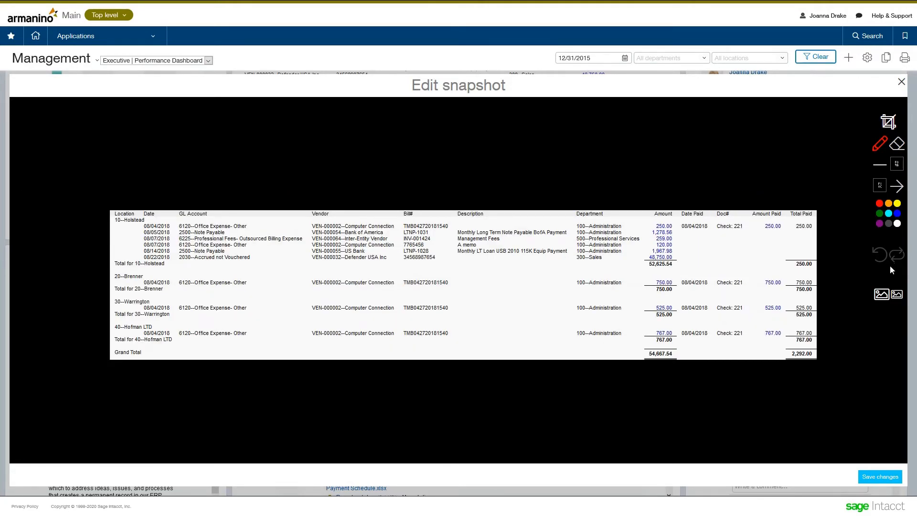
mouse_move(898, 187)
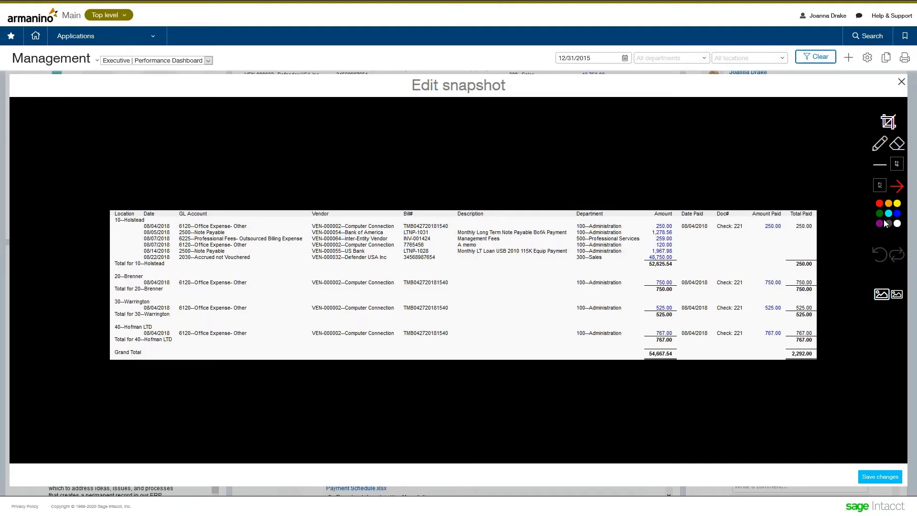
Draw a purple arrow and orange circle around the 1,278.56 amount, save the markup, and focus the message box
drag(740, 257, 678, 237)
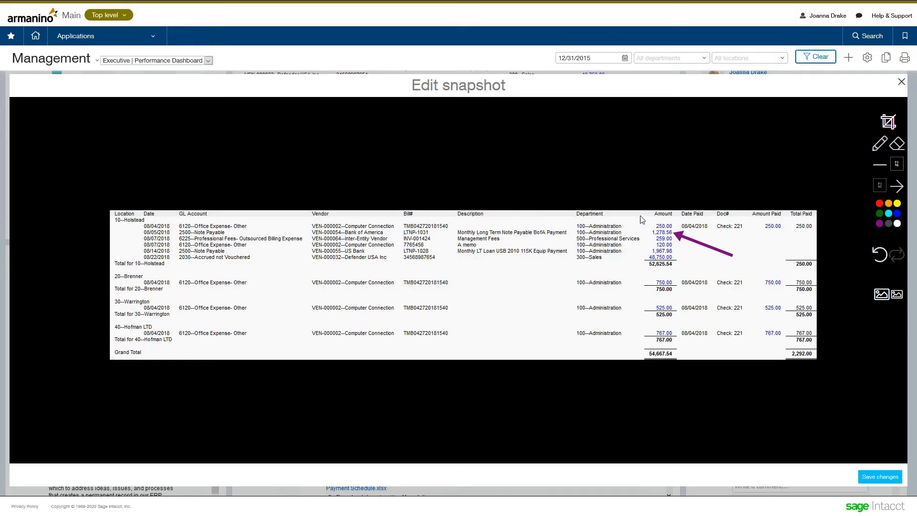
drag(643, 220, 678, 240)
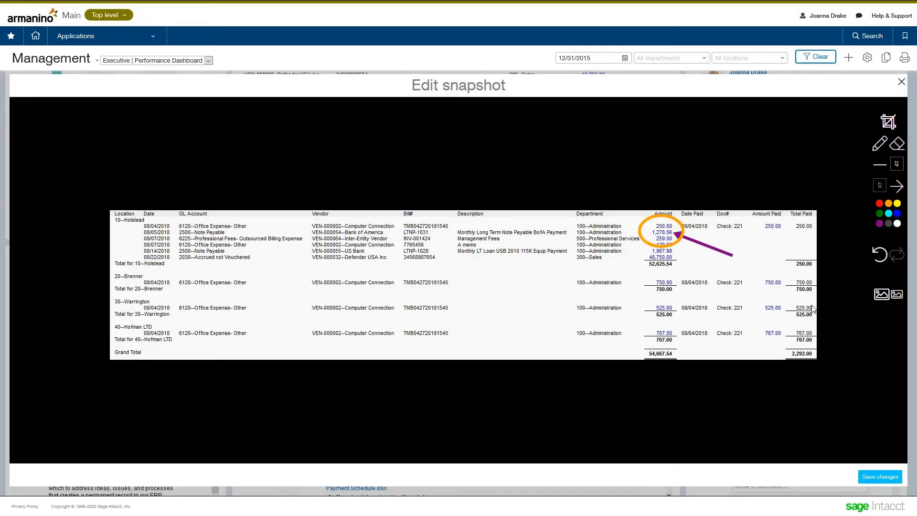
click(901, 82)
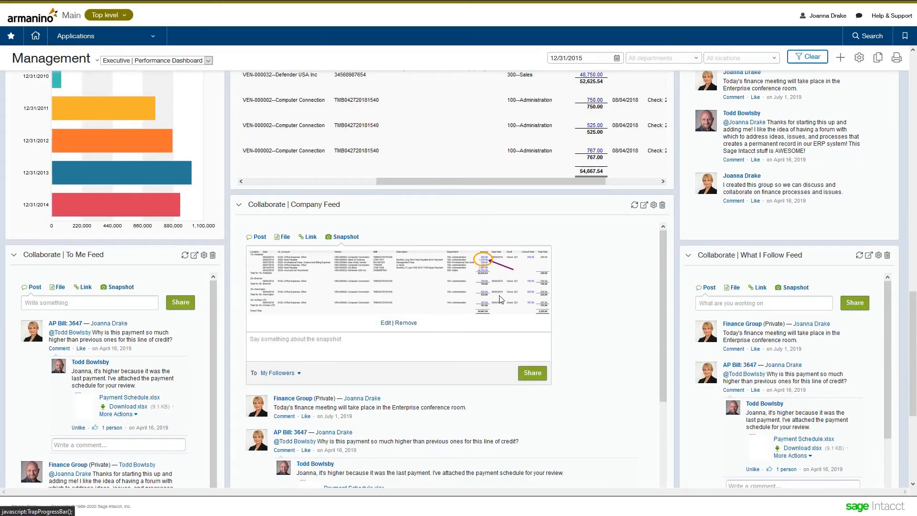
click(422, 347)
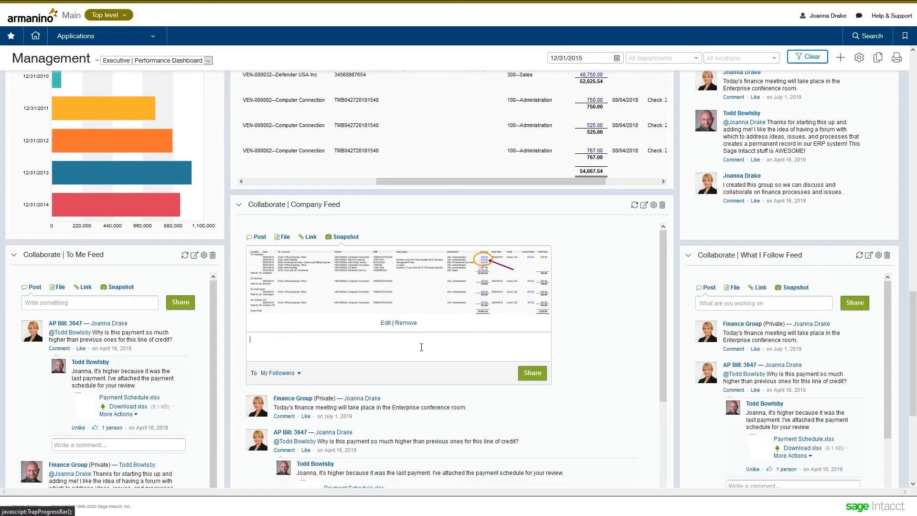